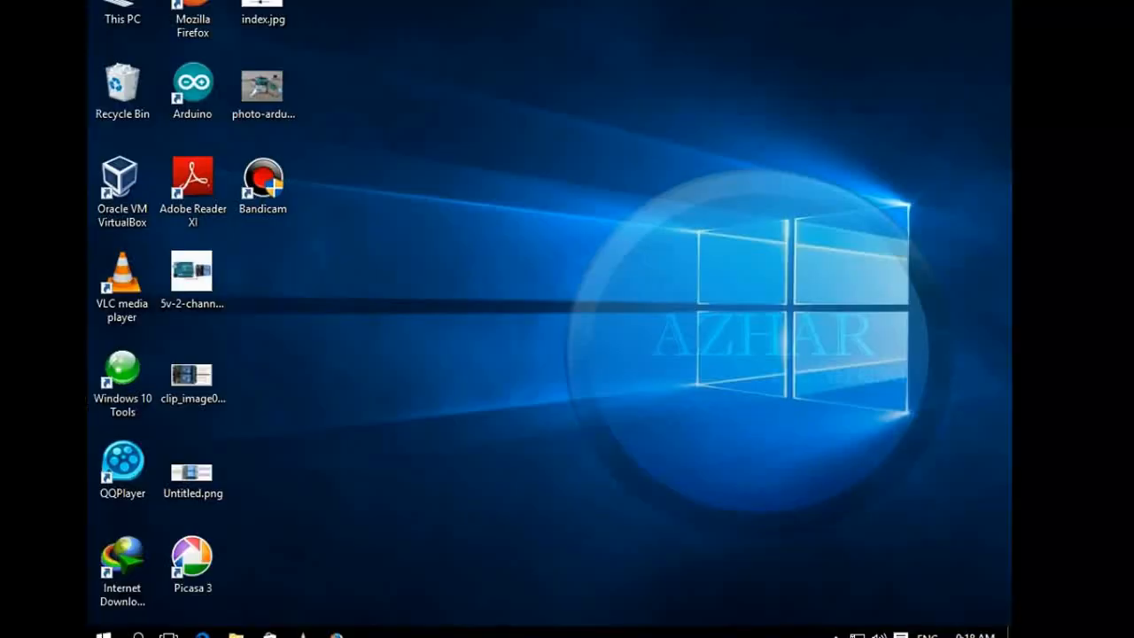
Launch the Arduino IDE from its desktop shortcut, loading the ultrasonic sensor with LCD sketch
{"action": "left_click", "coordinate": [191, 89]}
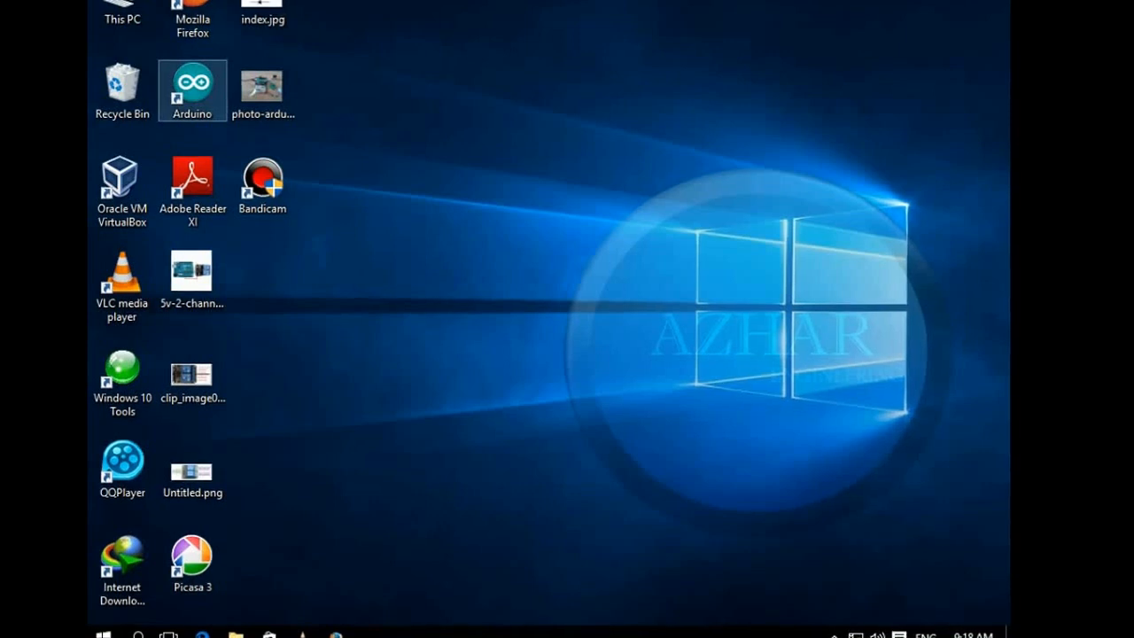
{"action": "double_click", "coordinate": [191, 85]}
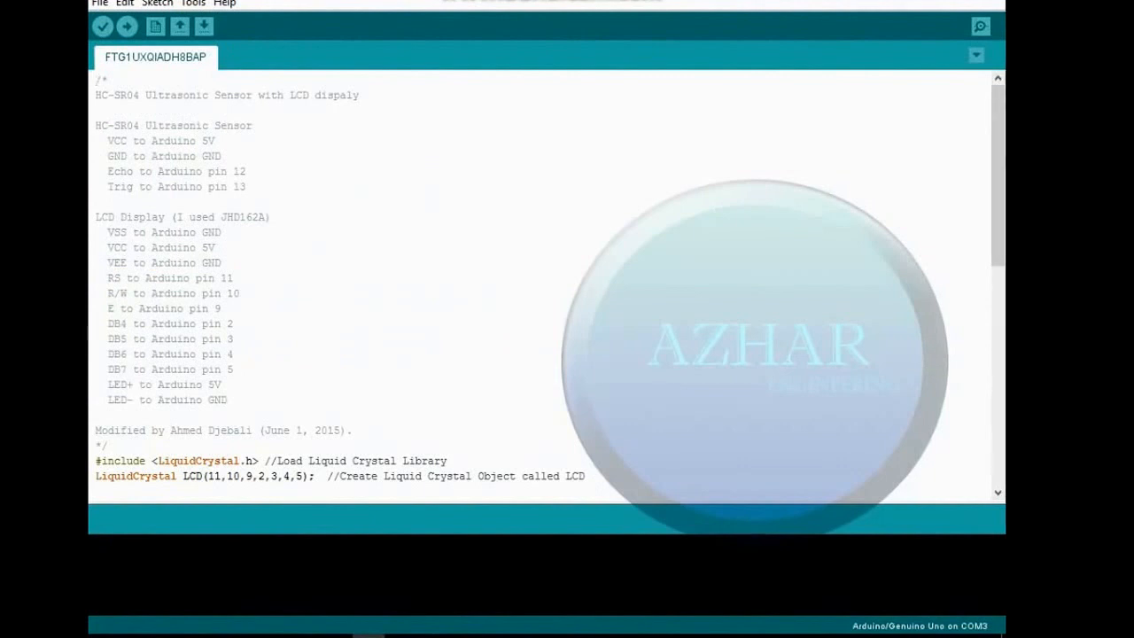
{"action": "left_click_drag", "start_coordinate": [96, 124], "coordinate": [227, 401]}
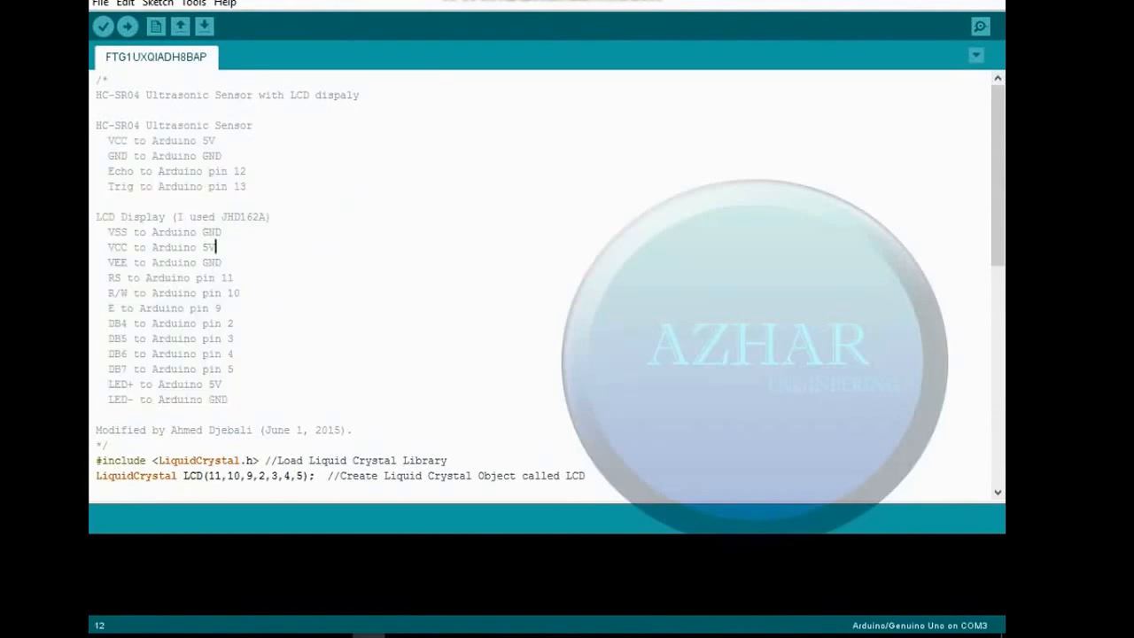
{"action": "left_click_drag", "start_coordinate": [96, 124], "coordinate": [248, 186]}
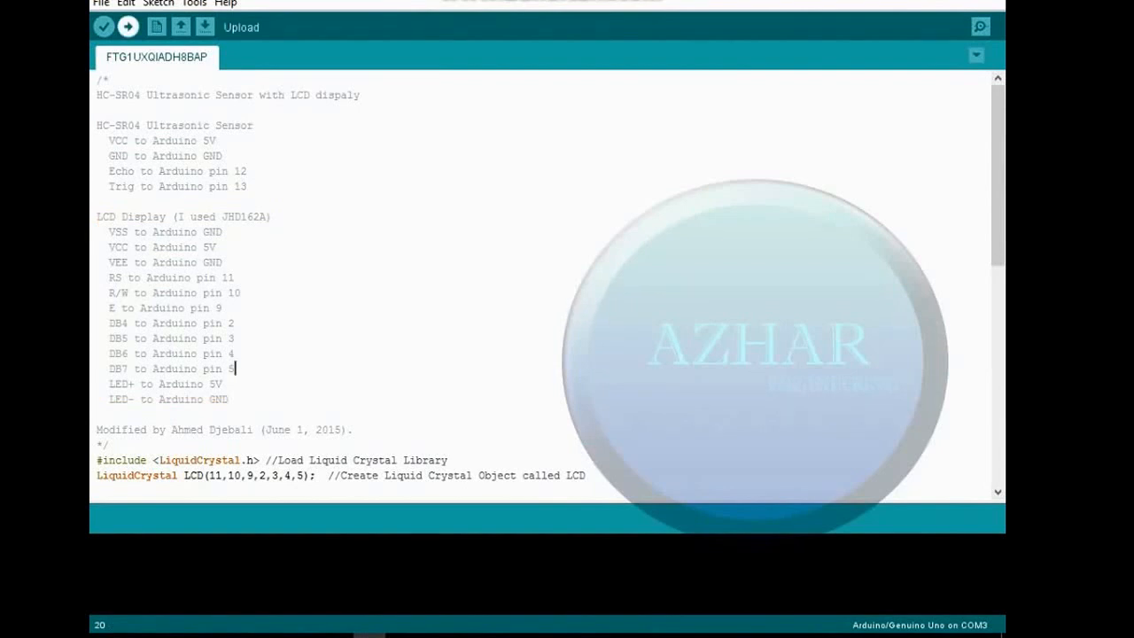
Verify the ultrasonic LCD sketch compiles, then upload it to the Arduino Uno
{"action": "left_click", "coordinate": [102, 27]}
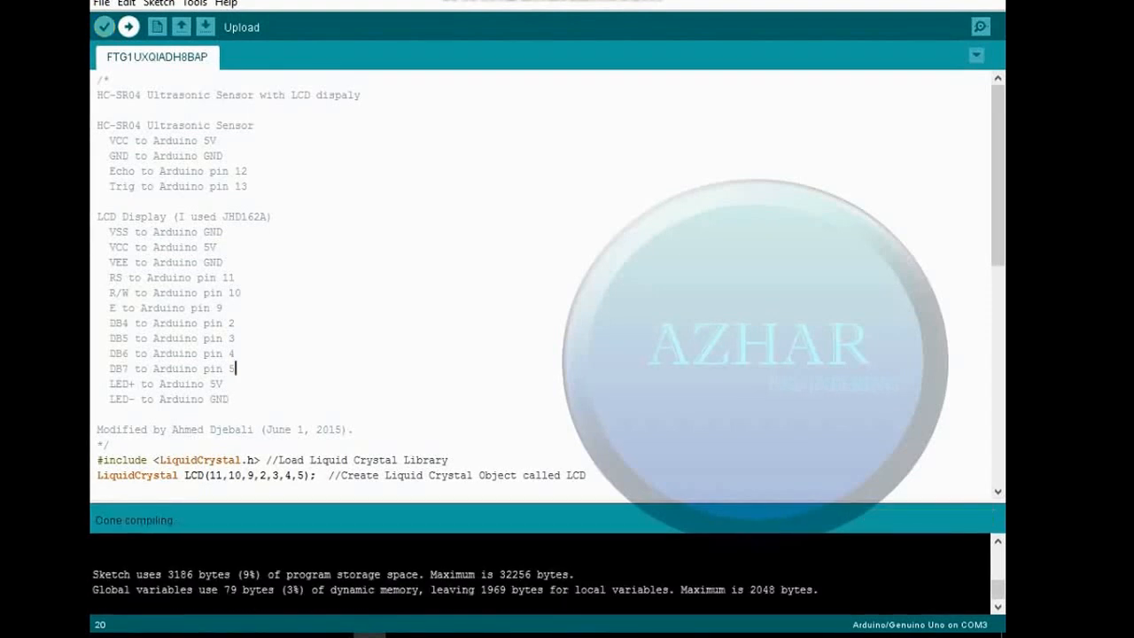
{"action": "left_click", "coordinate": [127, 27]}
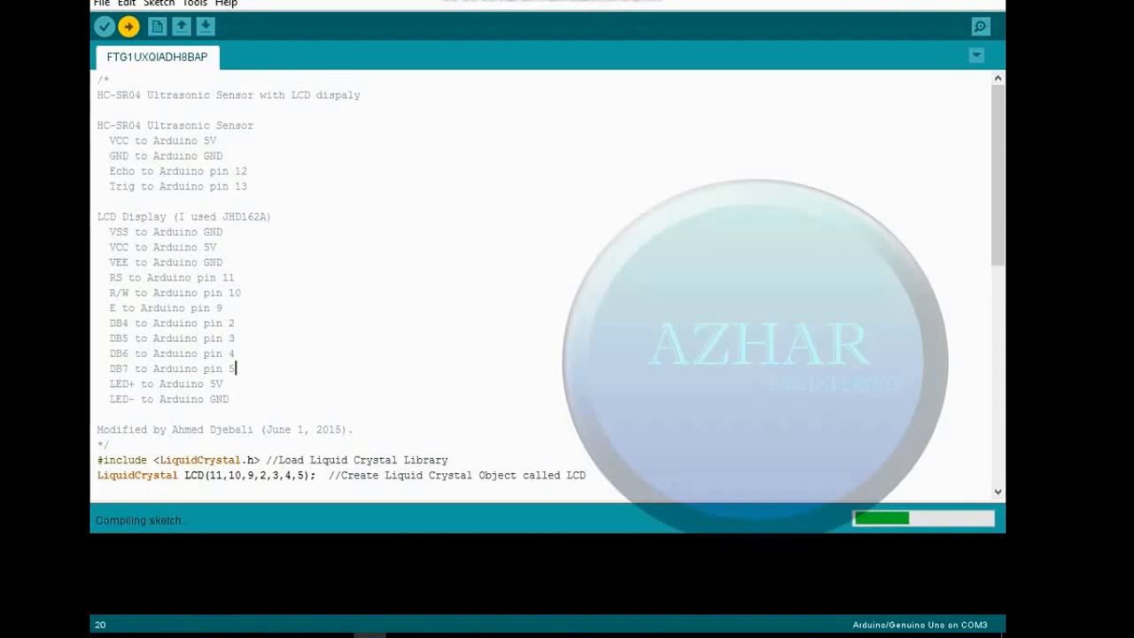